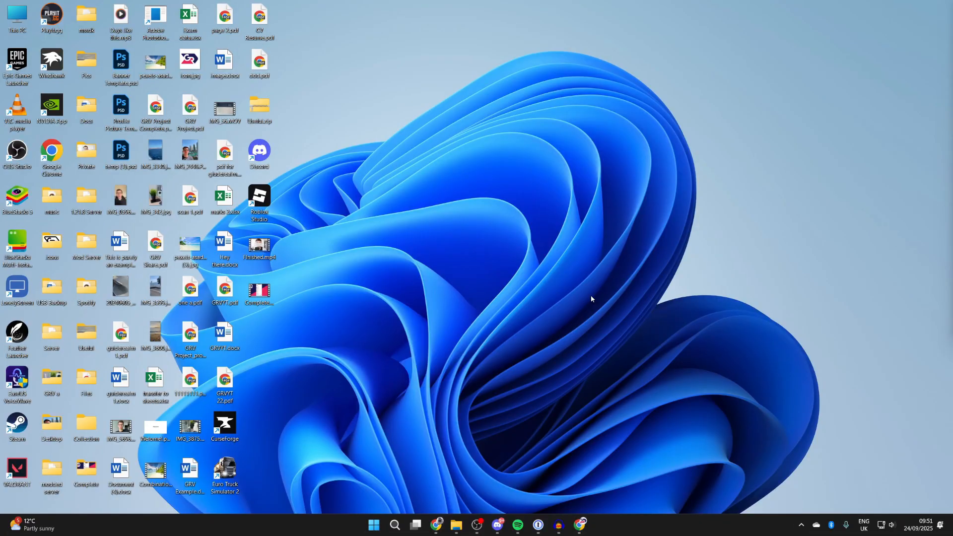
pyautogui.moveTo(396, 501)
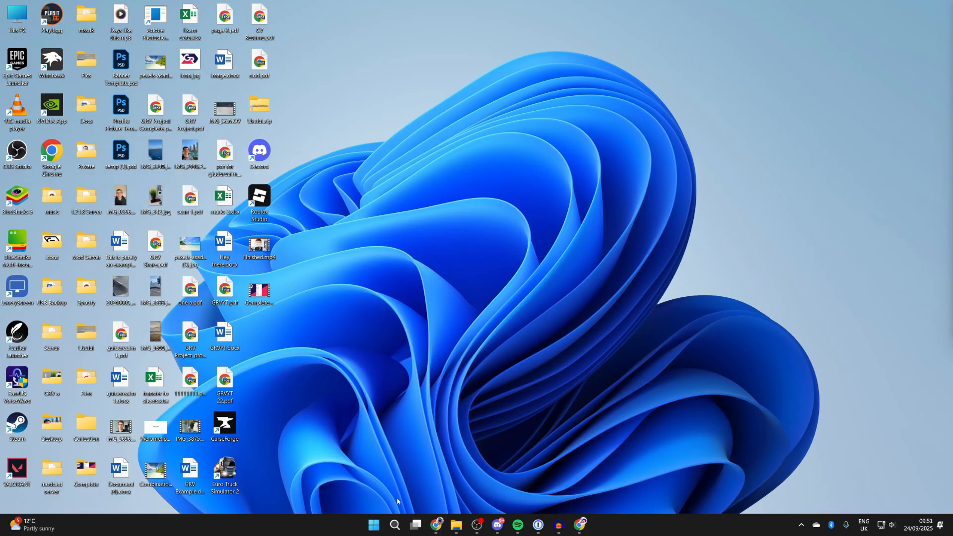
# Search the Start menu for 'power' to bring up the PowerPoint app.
pyautogui.write('power')
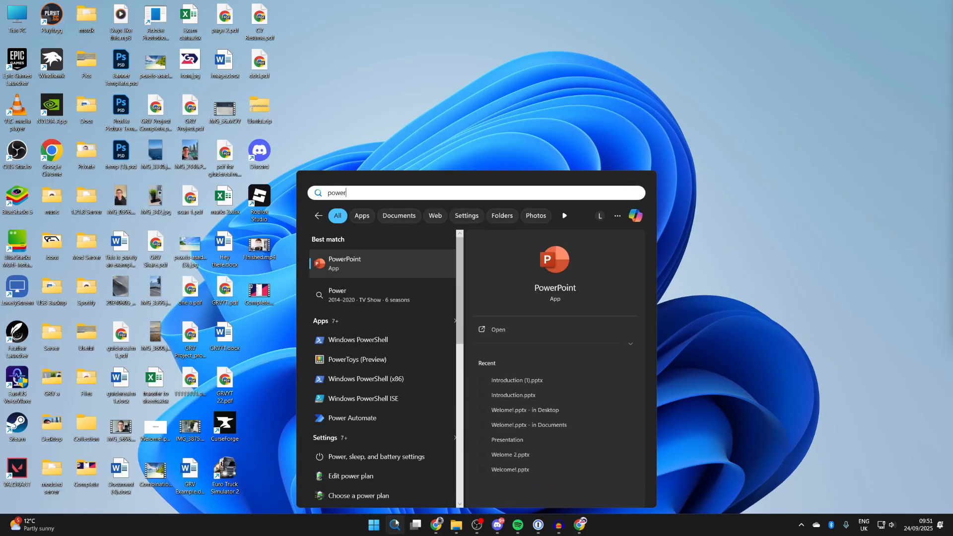
pyautogui.moveTo(427, 277)
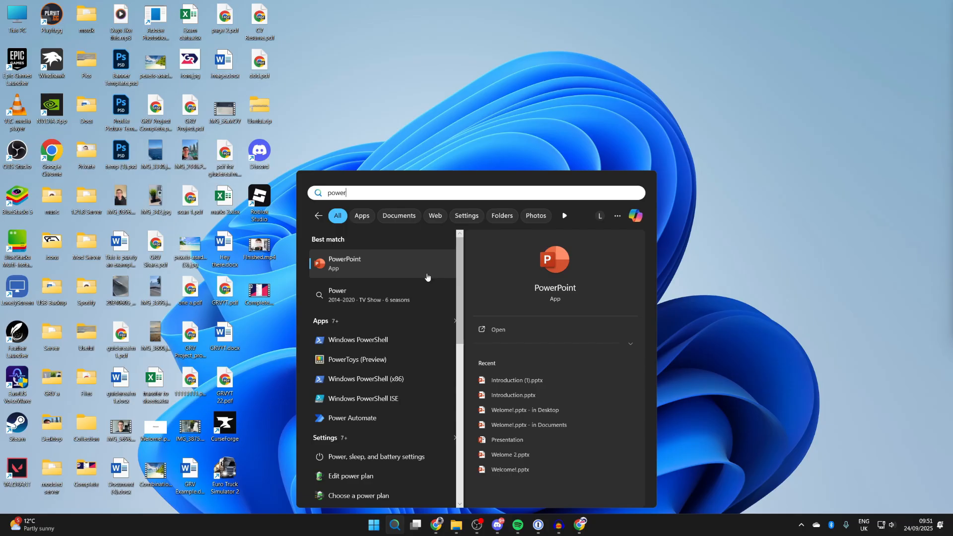
pyautogui.moveTo(474, 109)
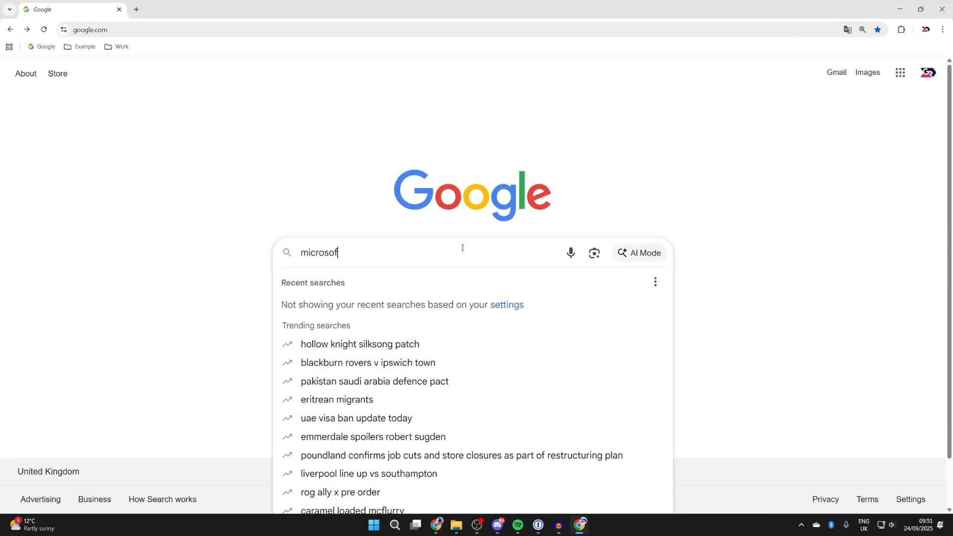
# Sign in to Microsoft 365 via office.com and create a blank PowerPoint presentation.
pyautogui.press('Return')
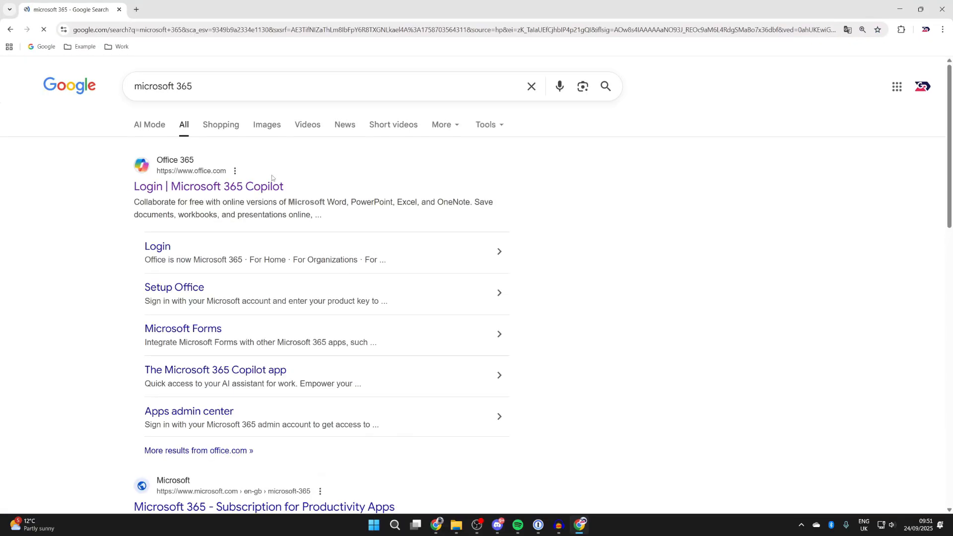
pyautogui.click(208, 186)
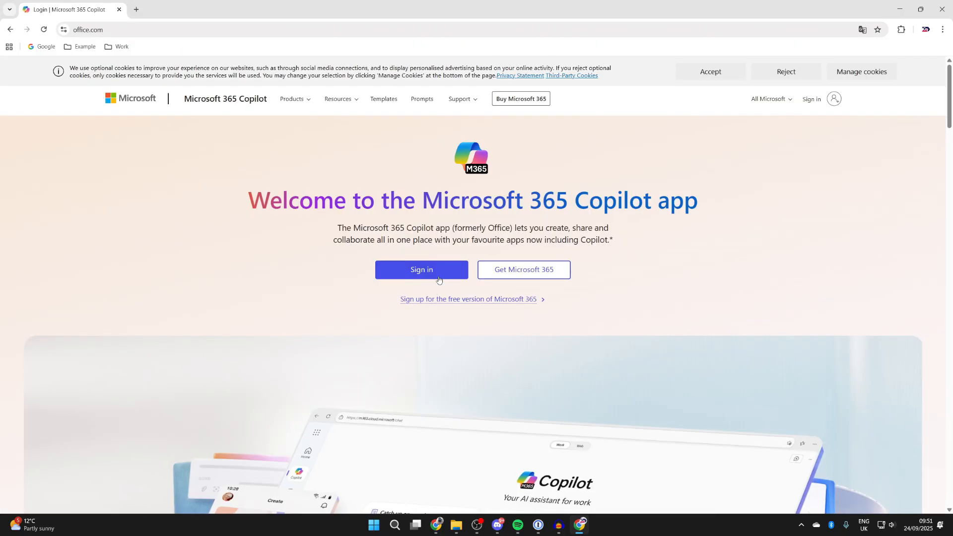
pyautogui.click(422, 269)
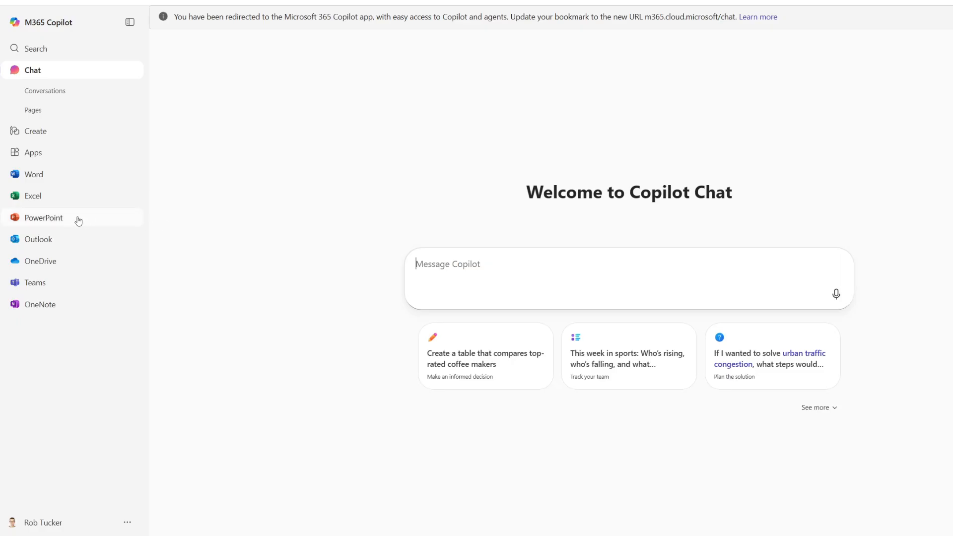
pyautogui.click(43, 218)
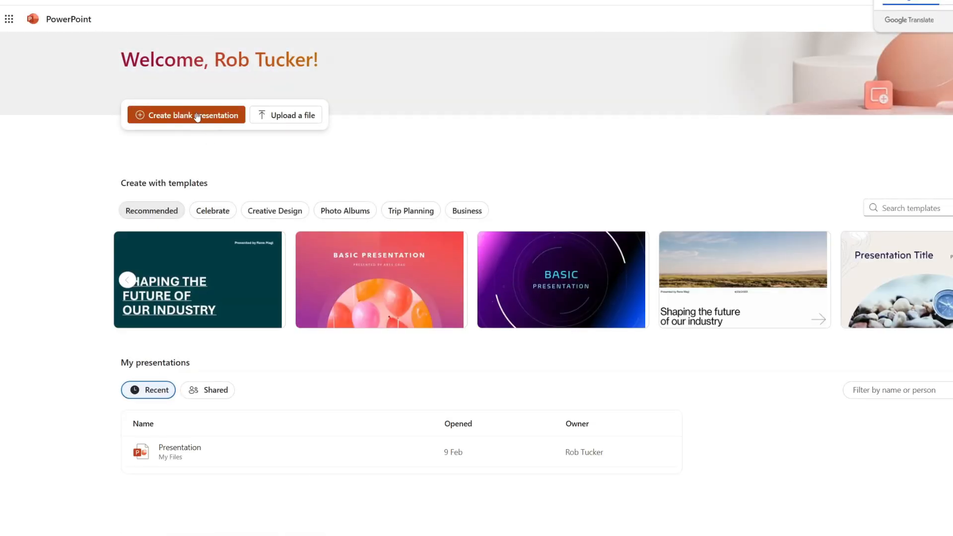
pyautogui.click(193, 115)
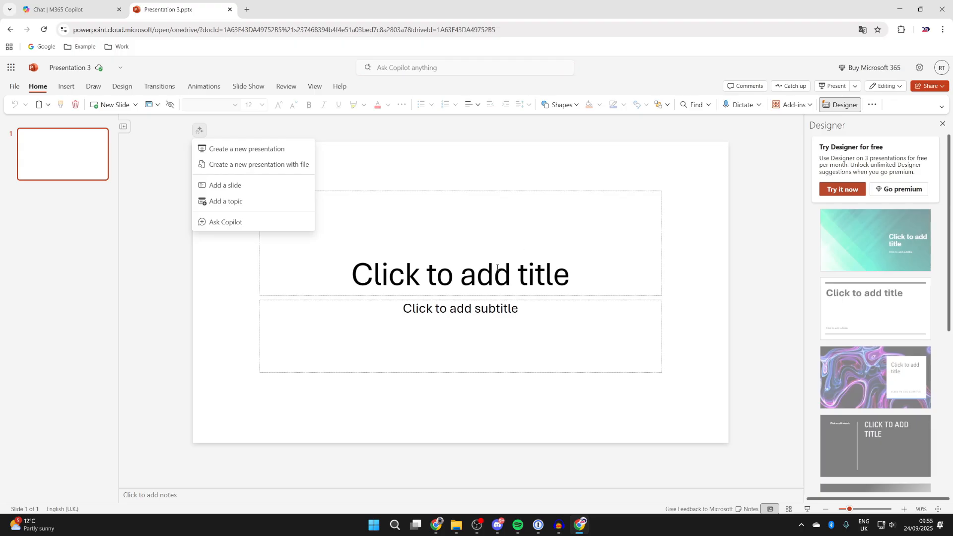
# Title the first slide 'All about GuideRealm' and select the title to bold it.
pyautogui.write('A')
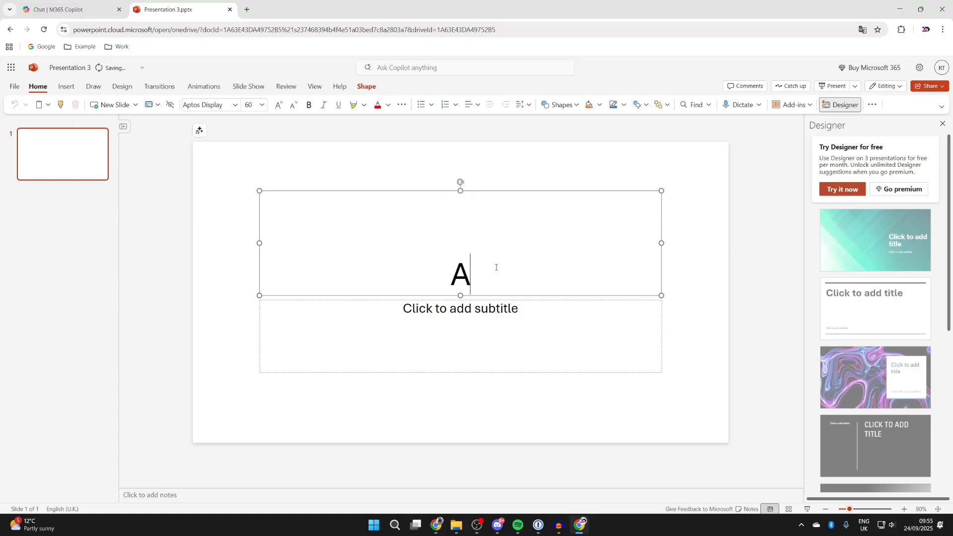
pyautogui.write('ll about G')
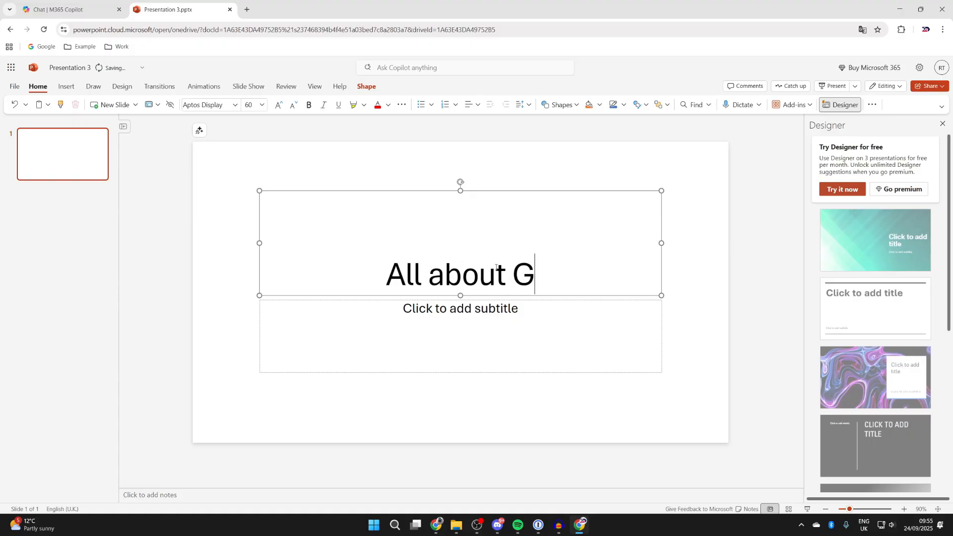
pyautogui.write('uideRealm')
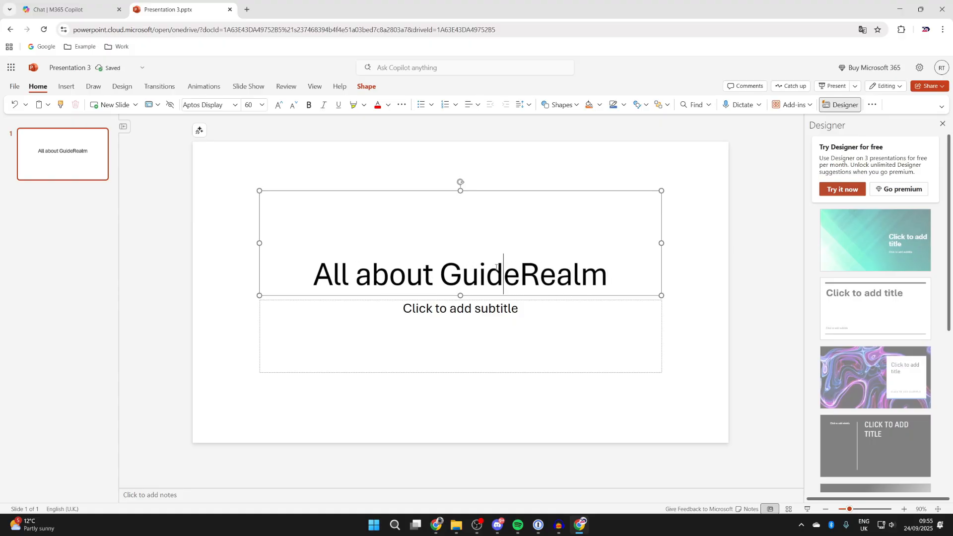
pyautogui.tripleClick(459, 274)
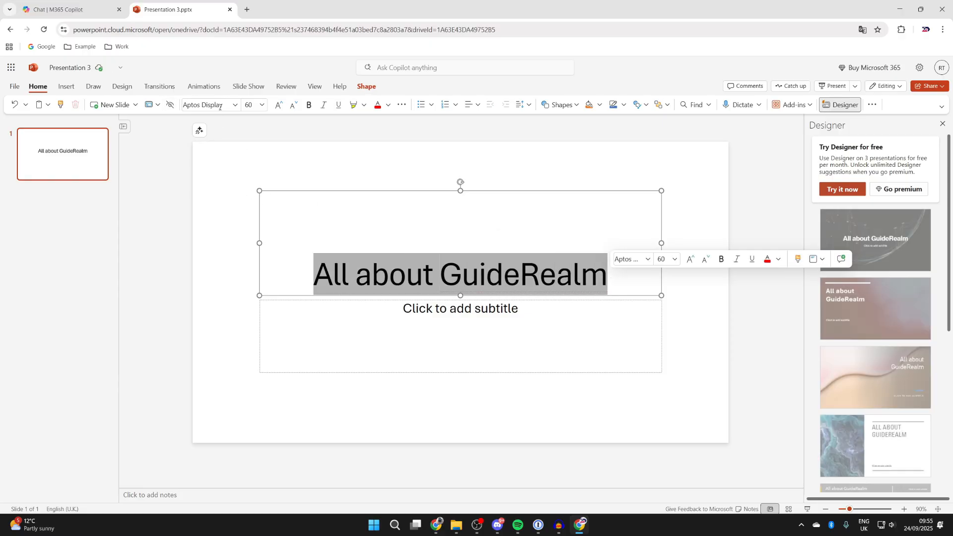
pyautogui.moveTo(250, 105)
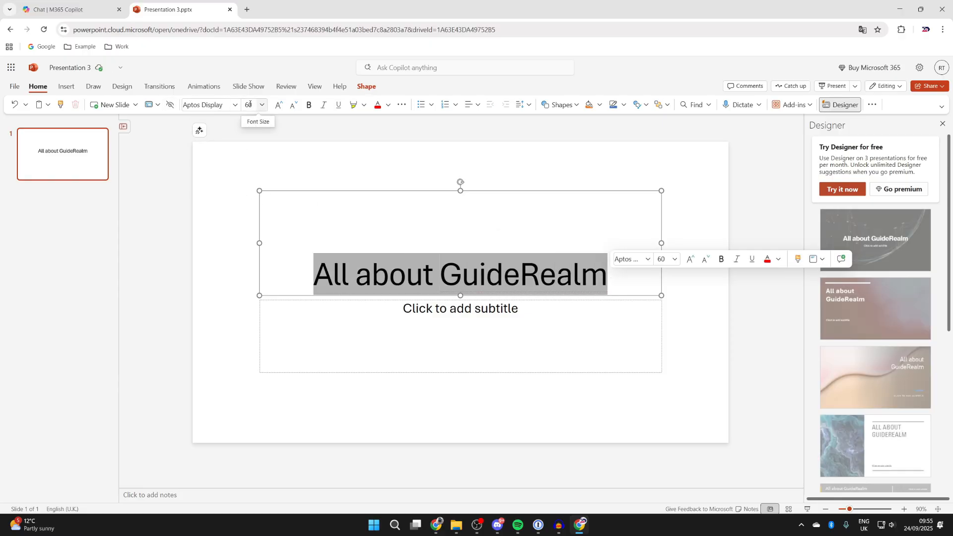
# Add the author byline 'Rob TUcker' as the subtitle.
pyautogui.click(309, 106)
pyautogui.write('By')
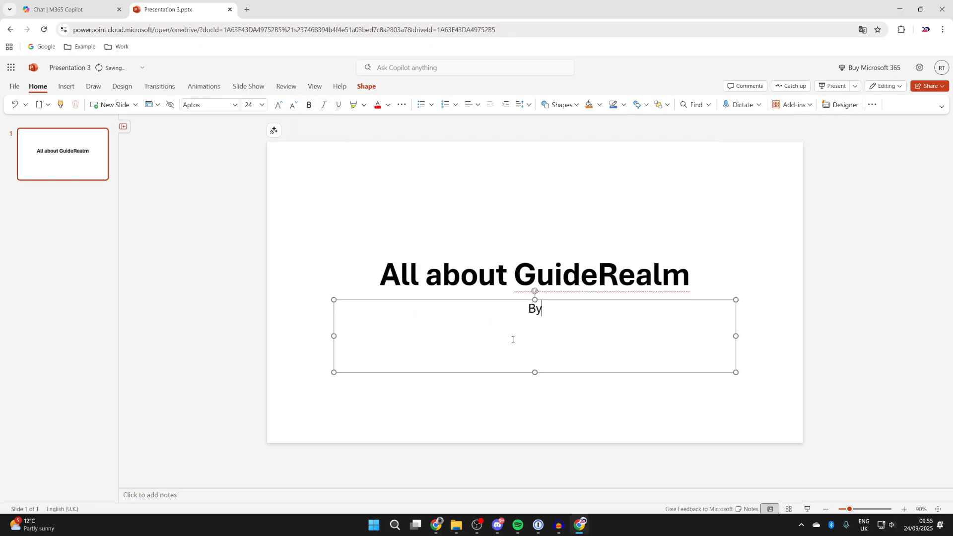
pyautogui.write('Rob TUck')
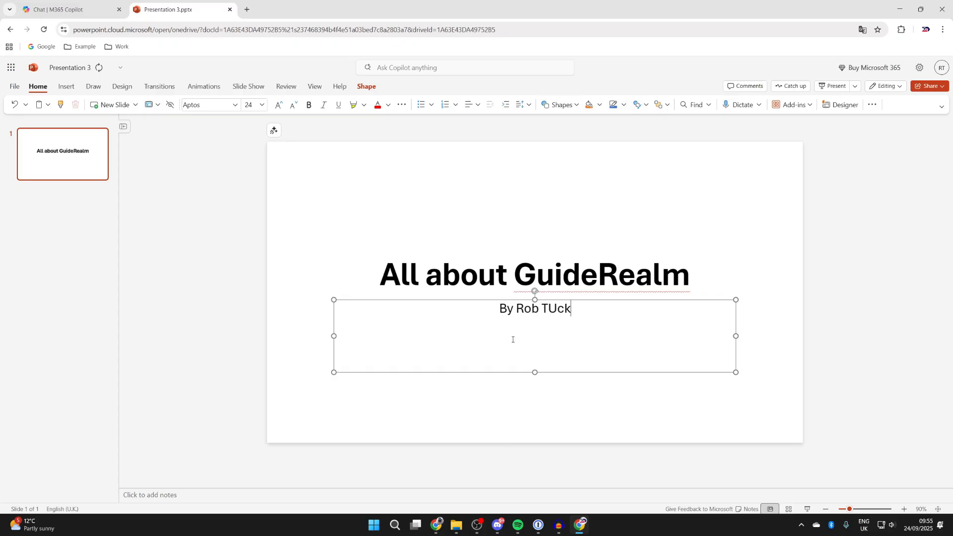
pyautogui.write('er')
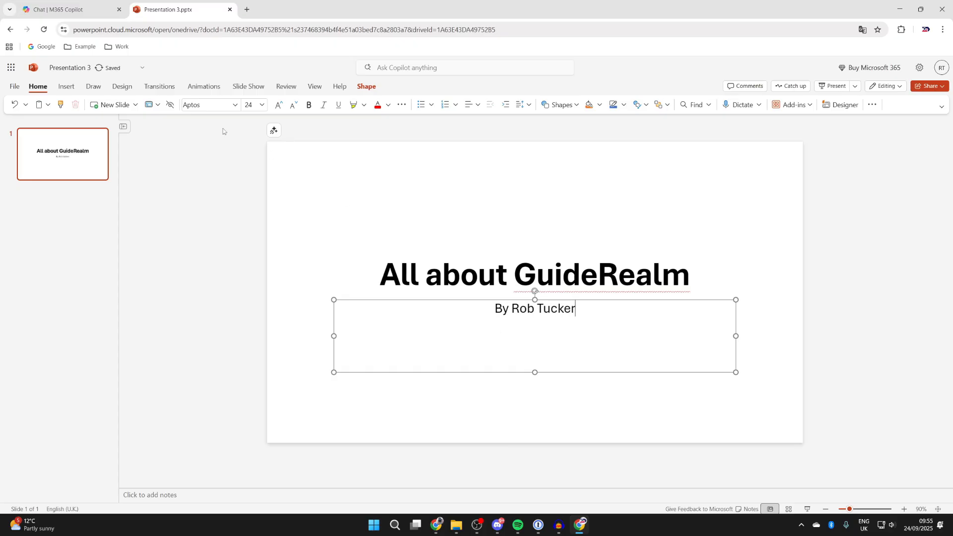
pyautogui.moveTo(109, 105)
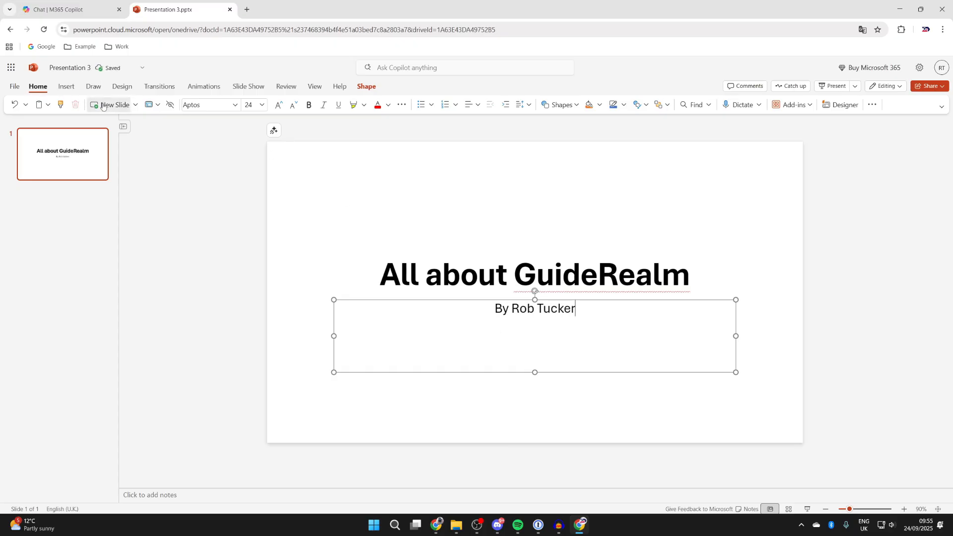
# Add a second slide titled 'Getting started' and begin its bullet with 'Ah'.
pyautogui.click(114, 105)
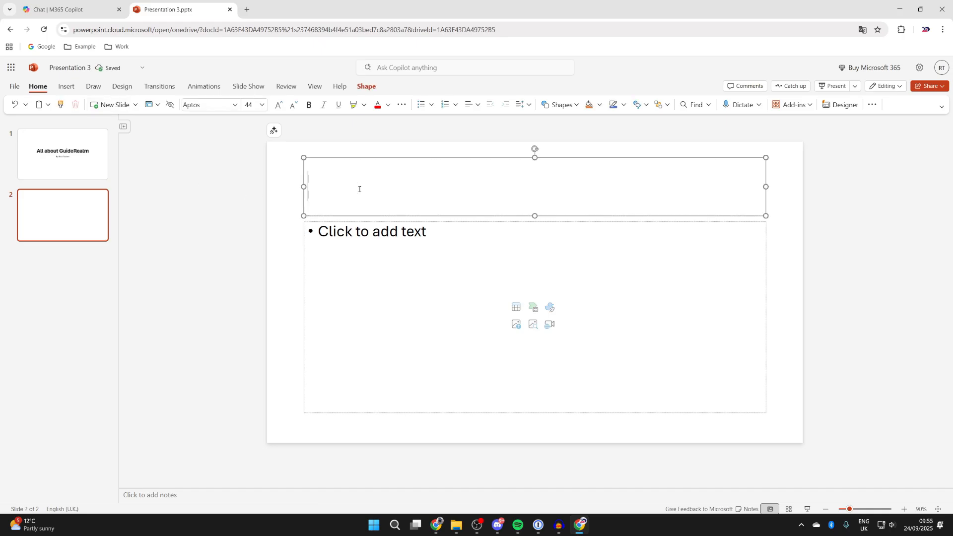
pyautogui.write('Getting started')
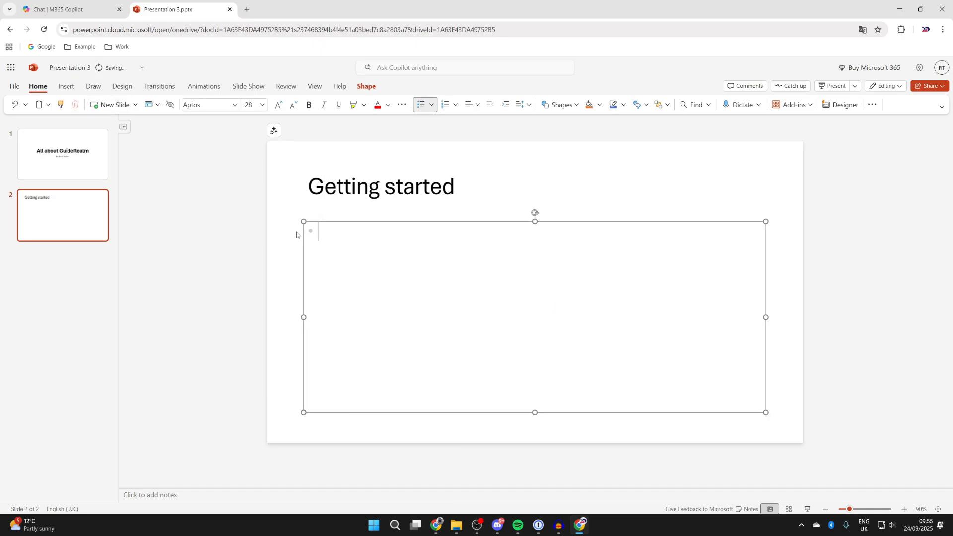
pyautogui.write('Ah')
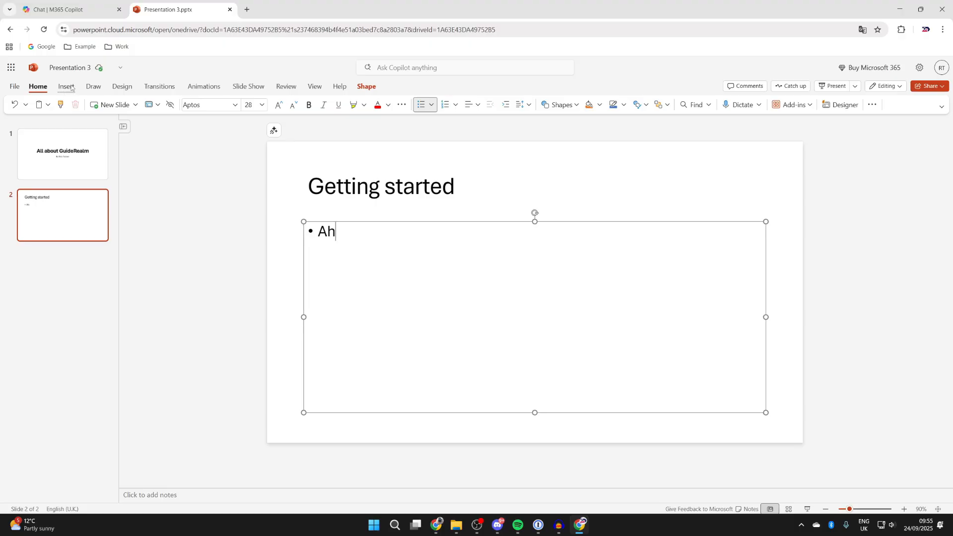
pyautogui.click(65, 87)
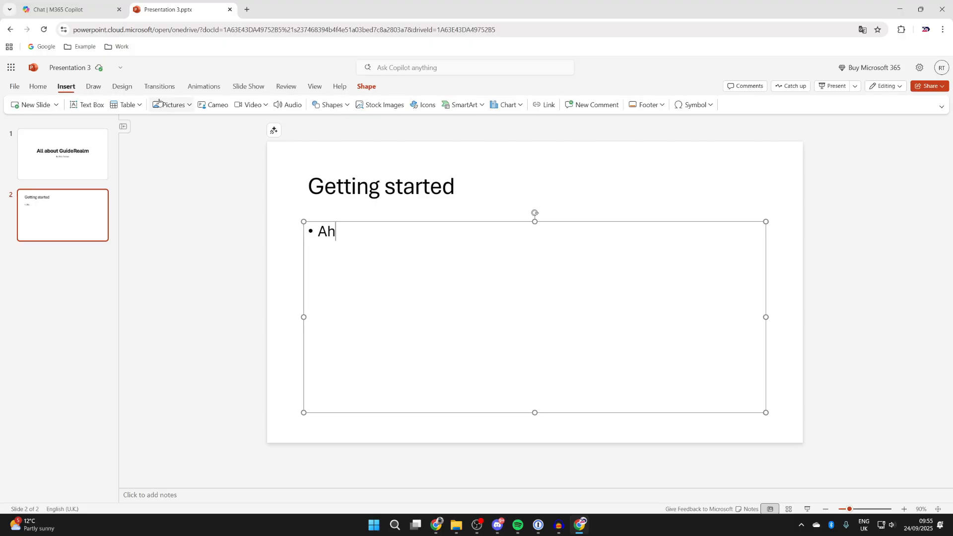
# Search stock images for 'man on computer' and insert the man-with-tablet photo.
pyautogui.click(173, 103)
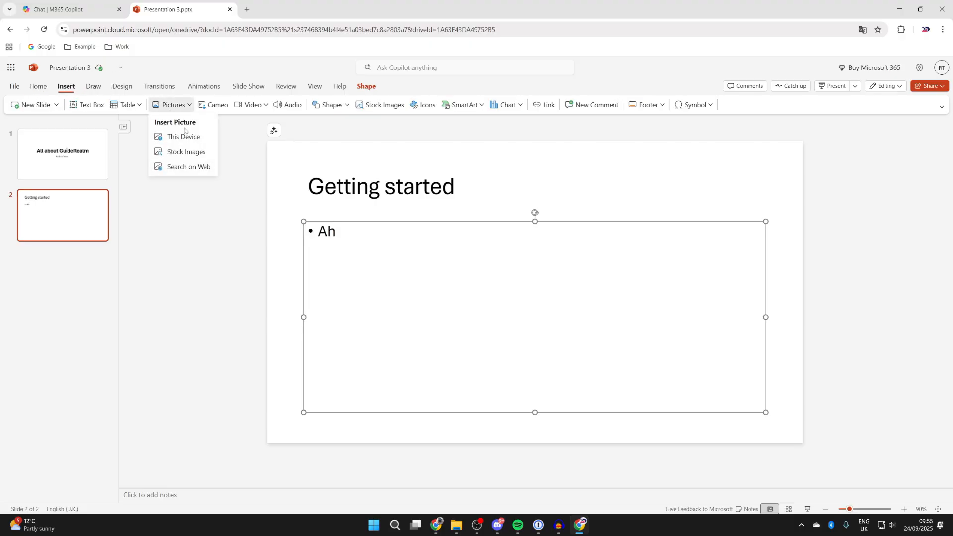
pyautogui.moveTo(182, 130)
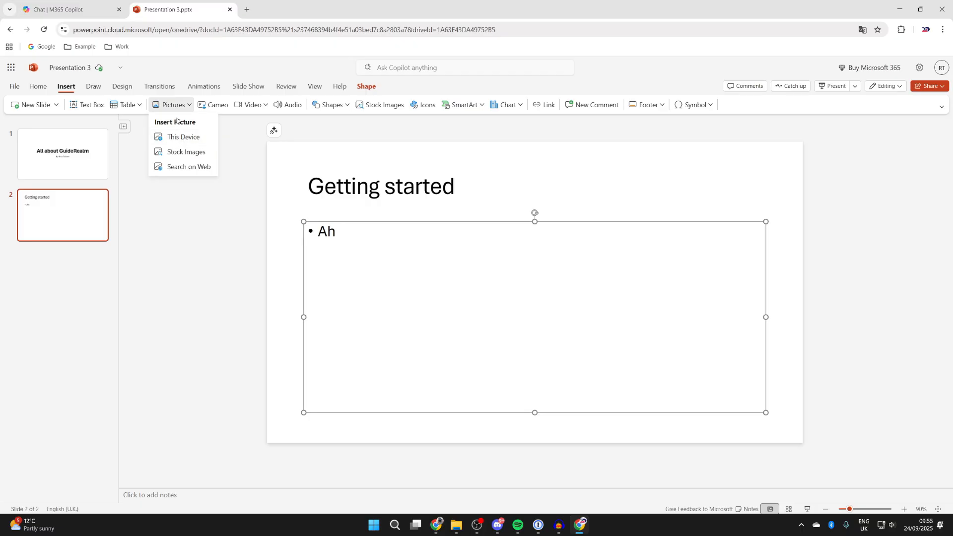
pyautogui.click(184, 154)
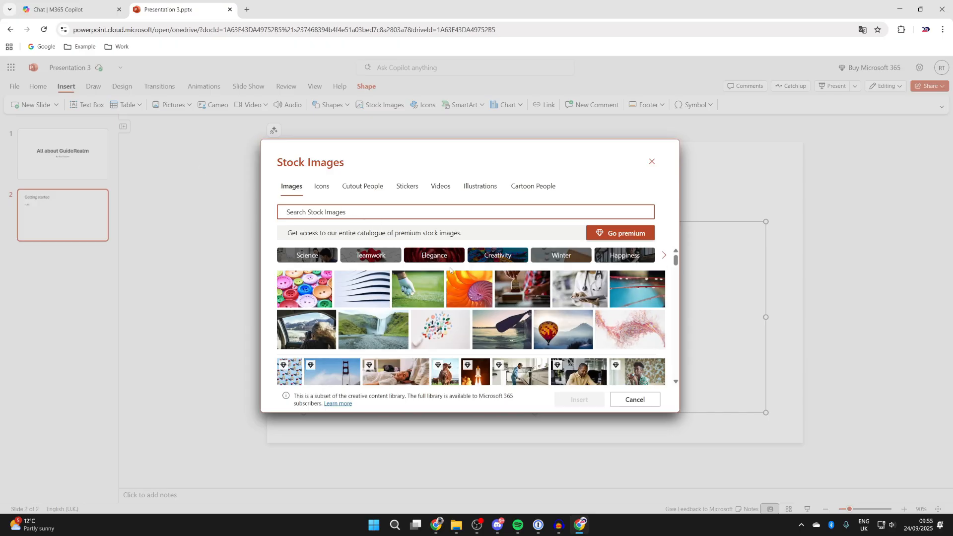
pyautogui.write('m')
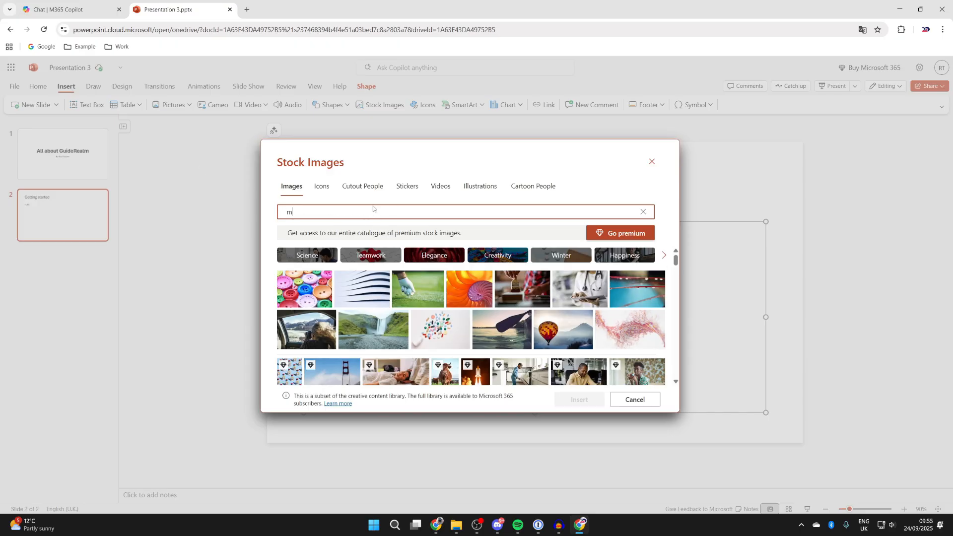
pyautogui.write('an on')
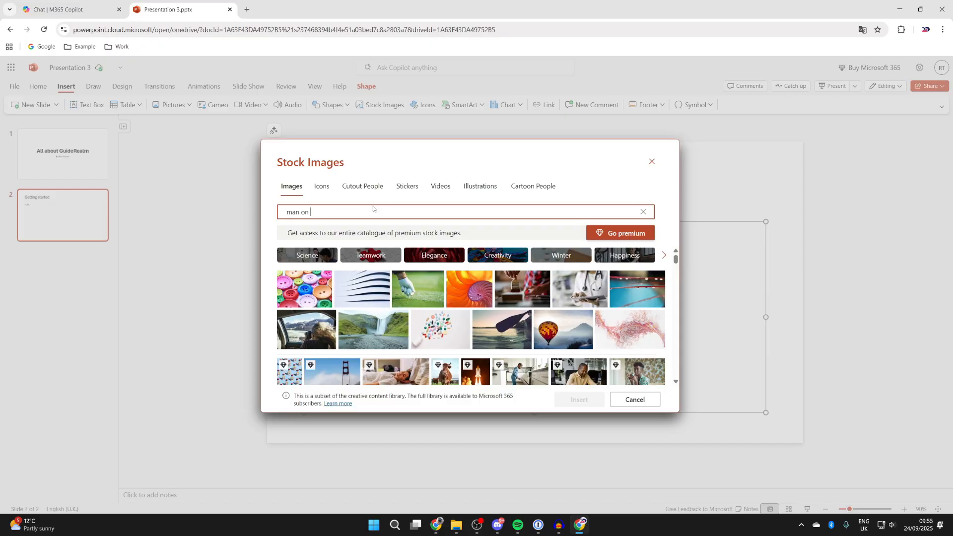
pyautogui.write('computer')
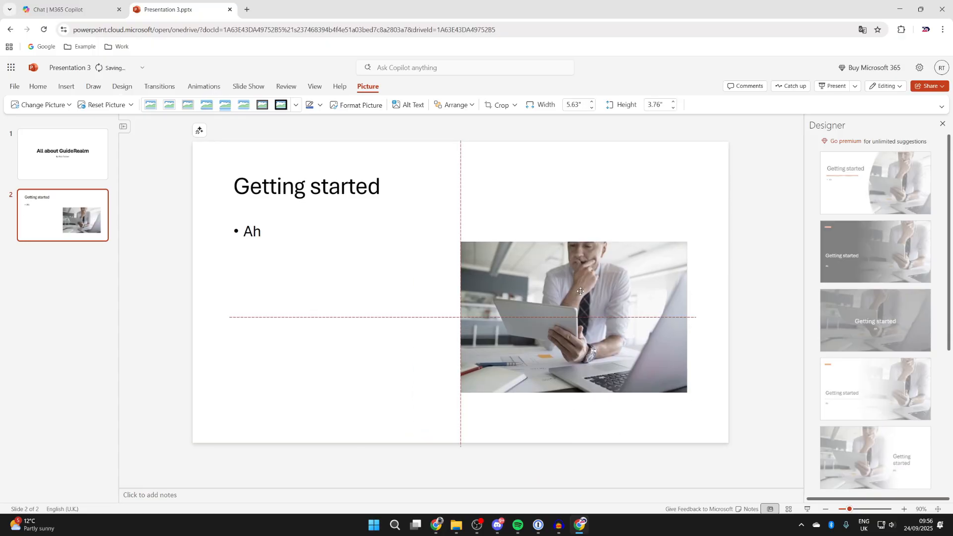
# Replace the bullet with the GuideRealm intro sentence and send the photo backward.
pyautogui.click(281, 233)
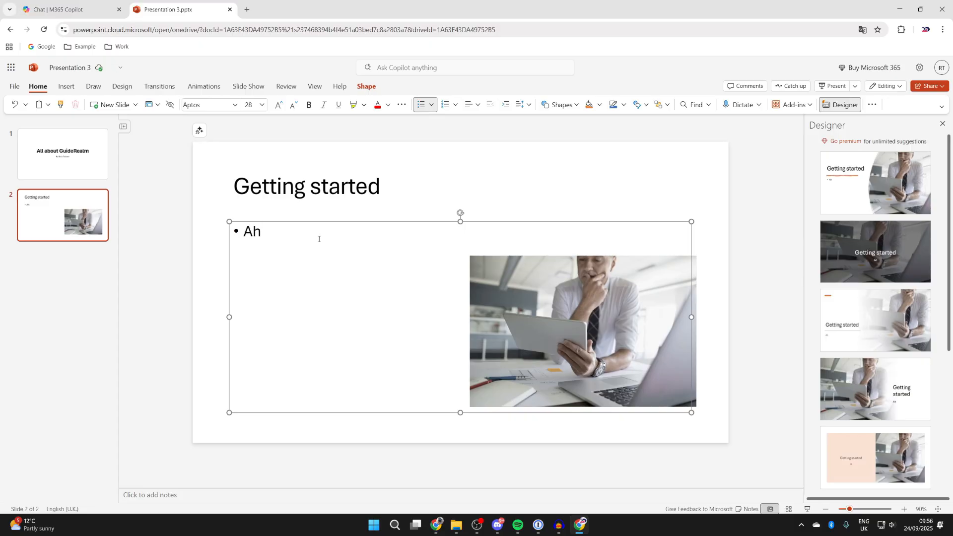
pyautogui.press('Backspace')
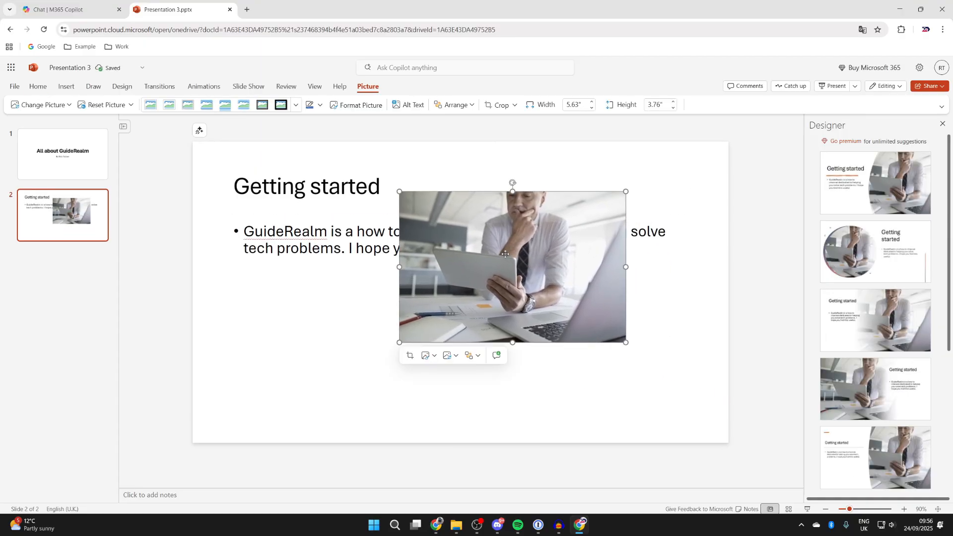
pyautogui.rightClick(510, 256)
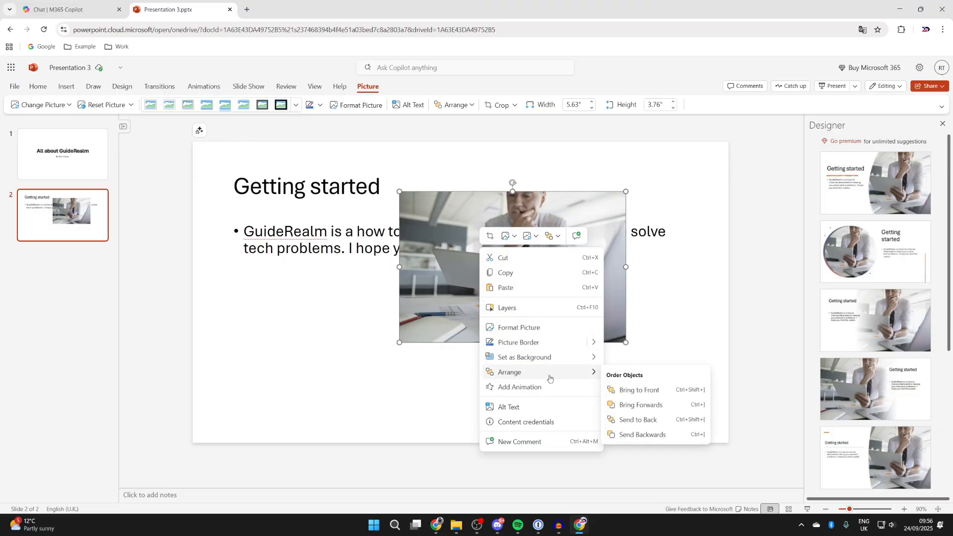
pyautogui.moveTo(643, 437)
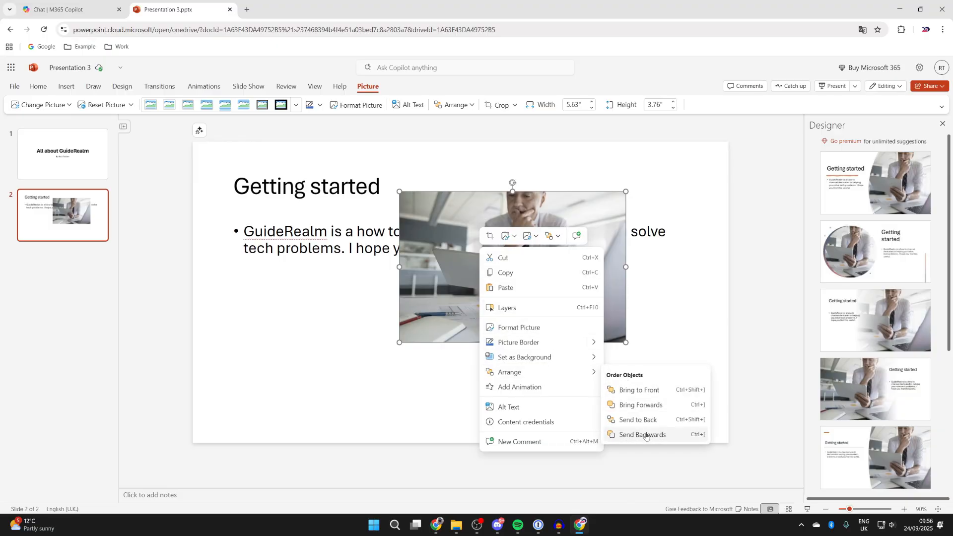
pyautogui.click(642, 433)
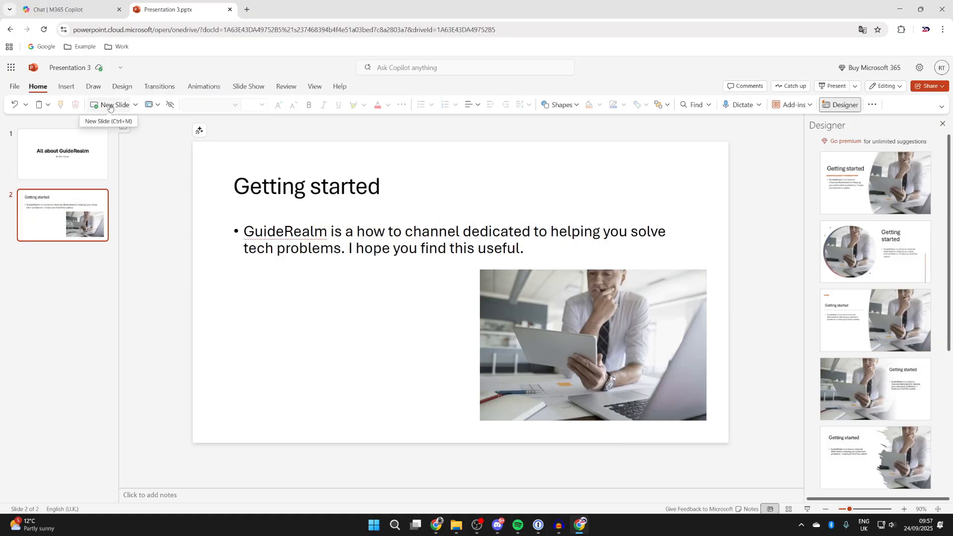
# Add a blank third slide and run the slideshow from the beginning.
pyautogui.click(113, 105)
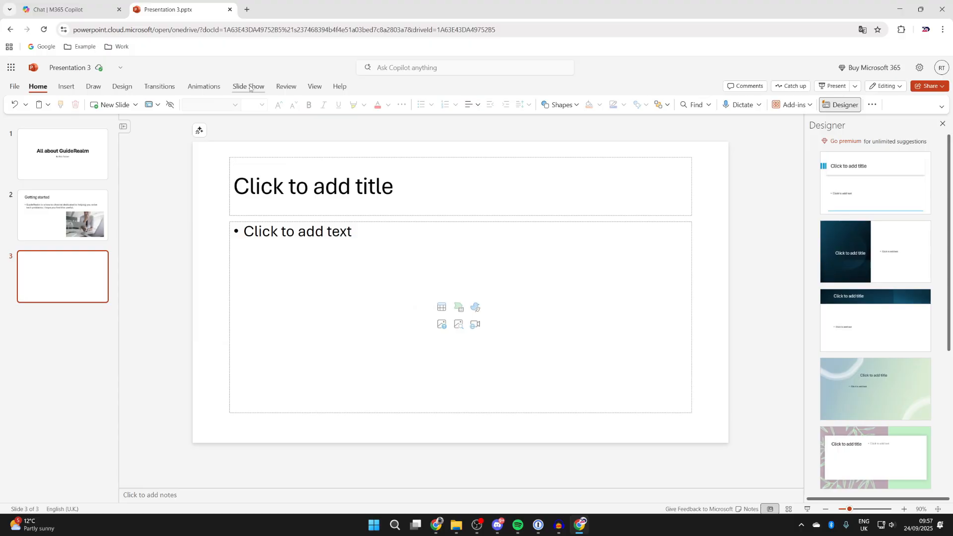
pyautogui.click(249, 87)
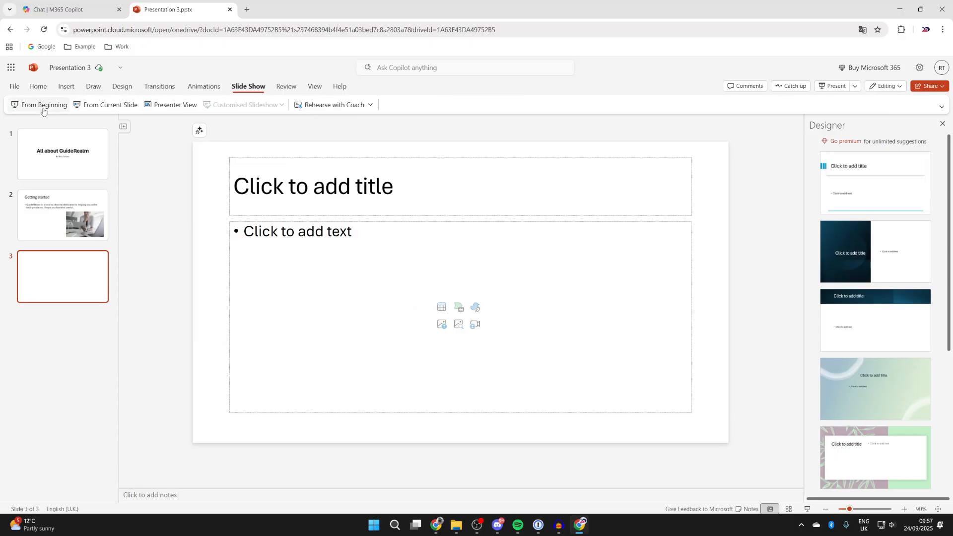
pyautogui.click(62, 154)
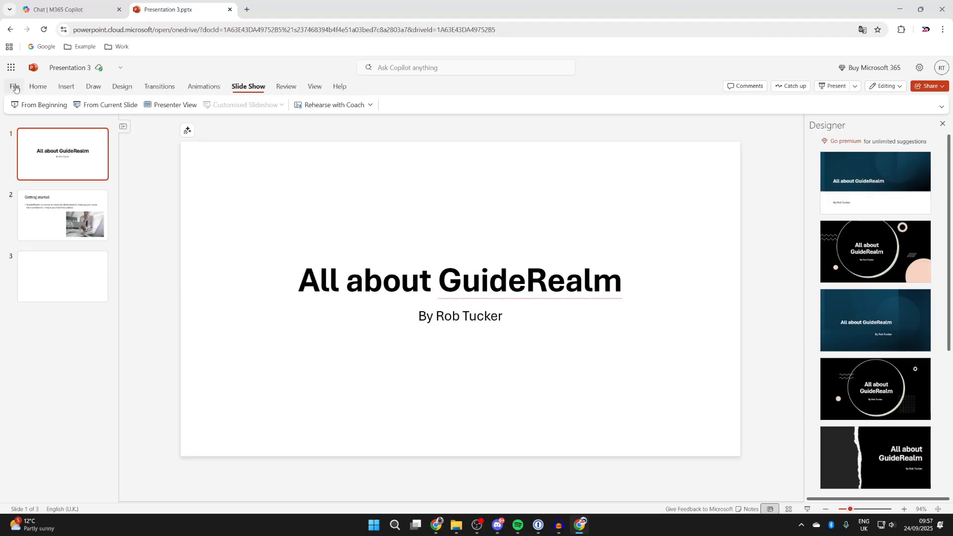
# Download a copy of the deck as Presentation 3.pptx.
pyautogui.click(14, 86)
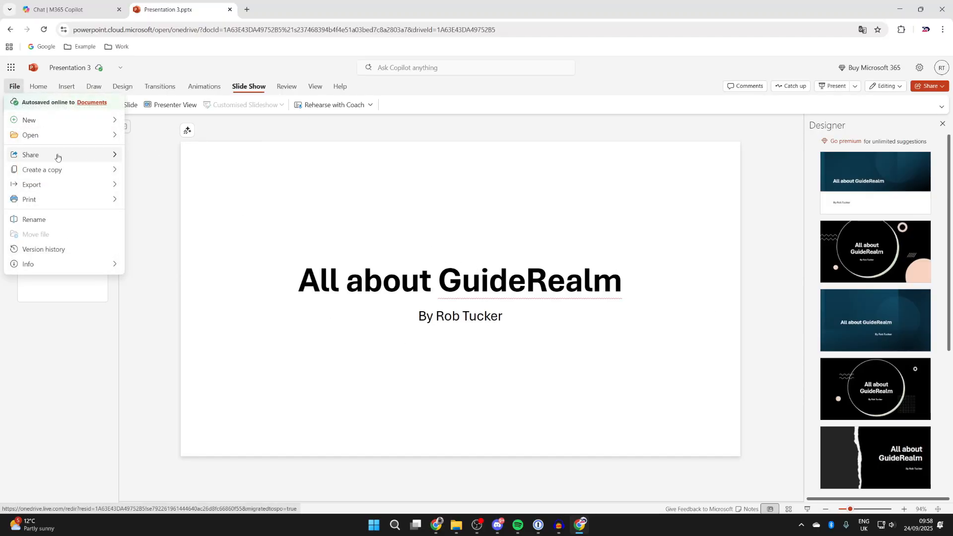
pyautogui.click(43, 170)
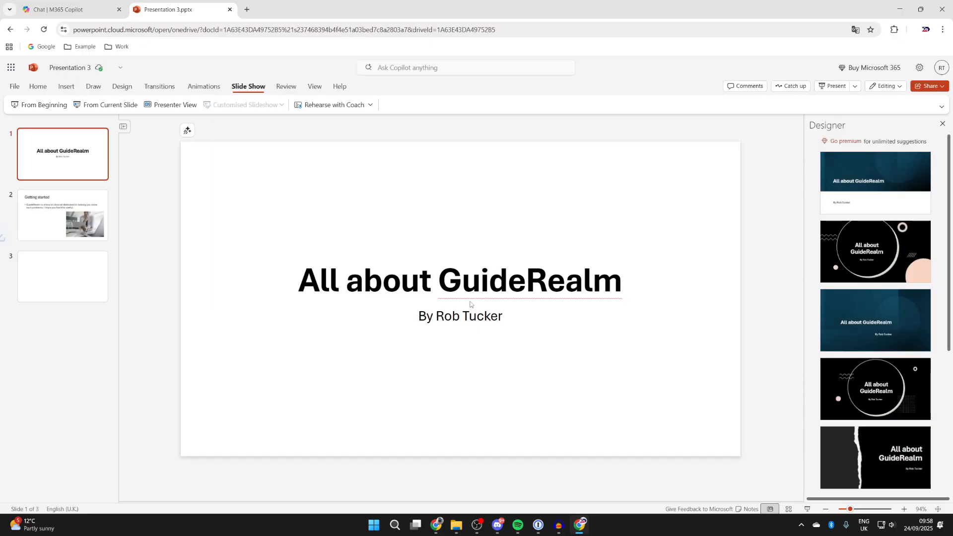
pyautogui.click(910, 30)
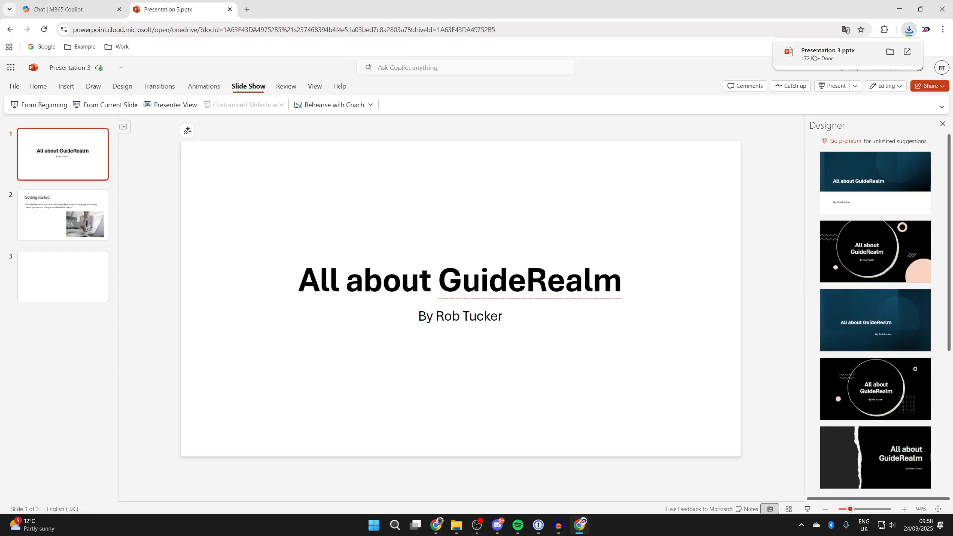